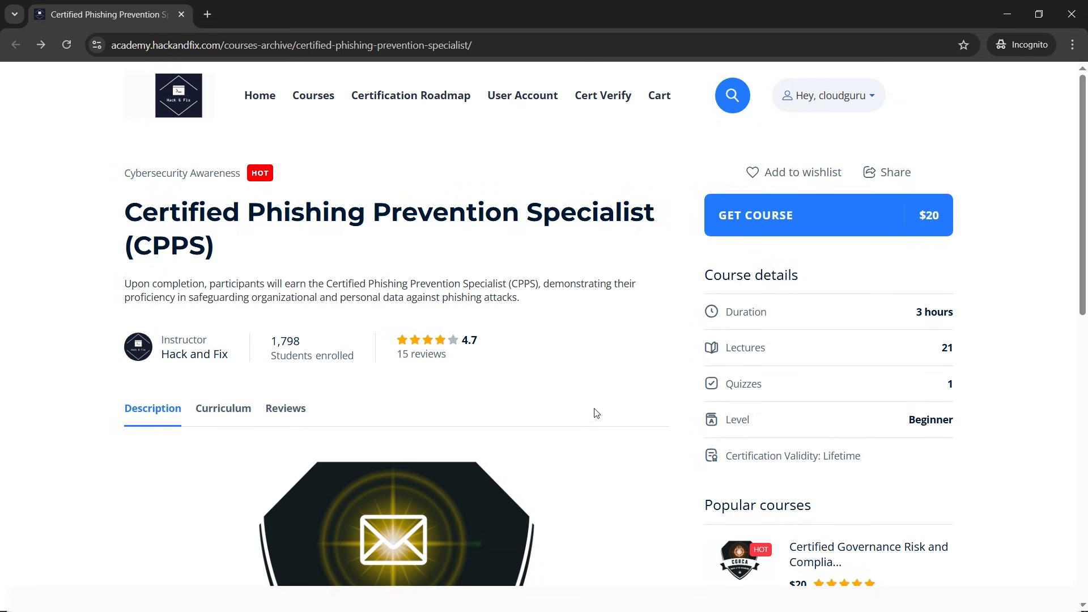
Highlight the CPPS course title briefly, then scroll down to the Curriculum listing the modules and lessons.
double_click(166, 212)
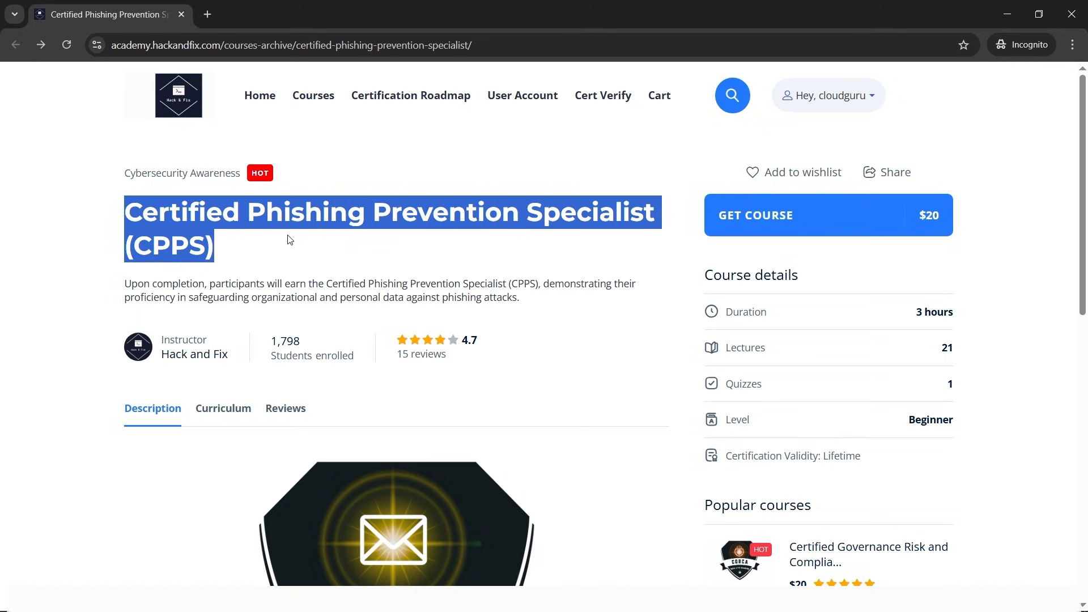
left_click(610, 334)
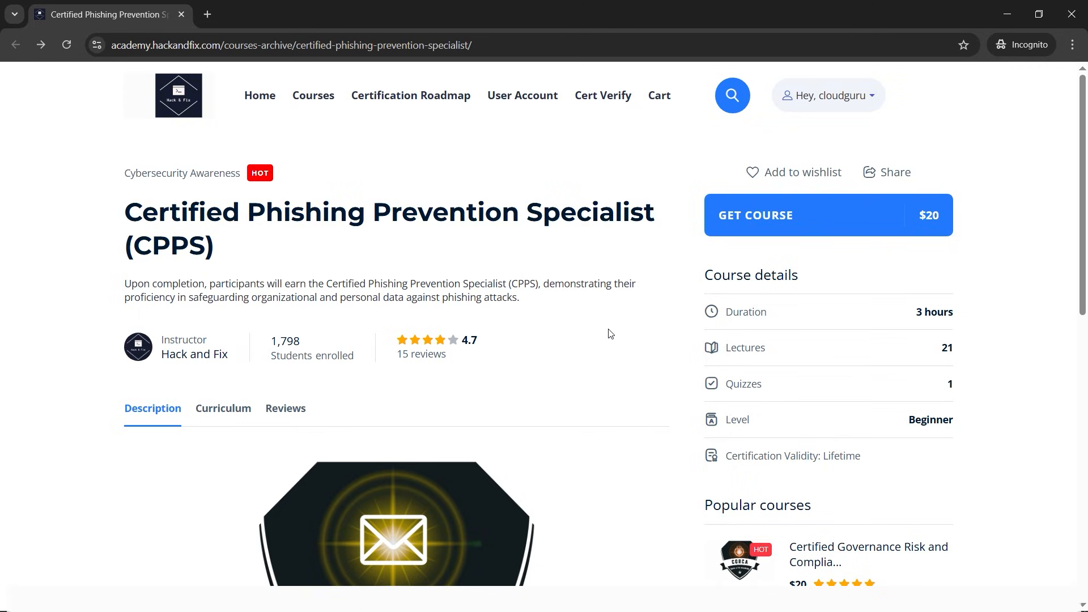
mouse_move(921, 227)
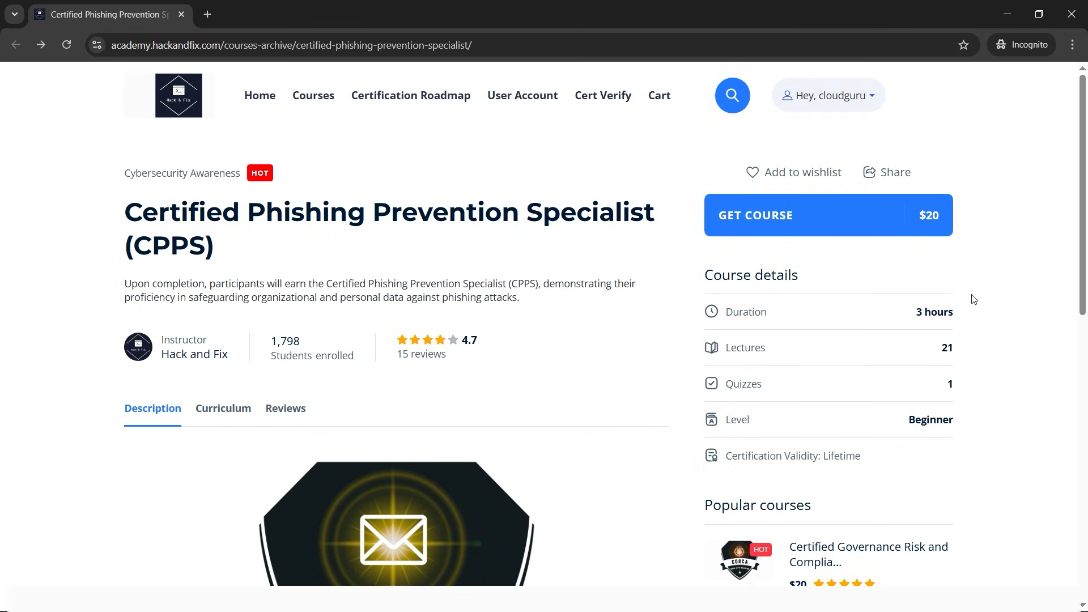
mouse_move(963, 304)
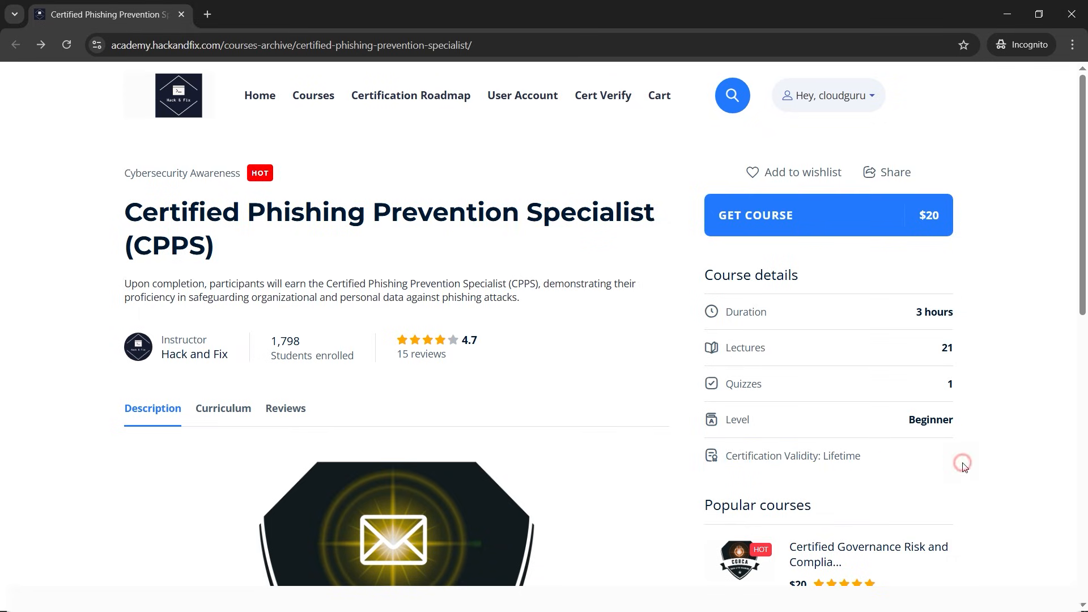
scroll("down", 3)
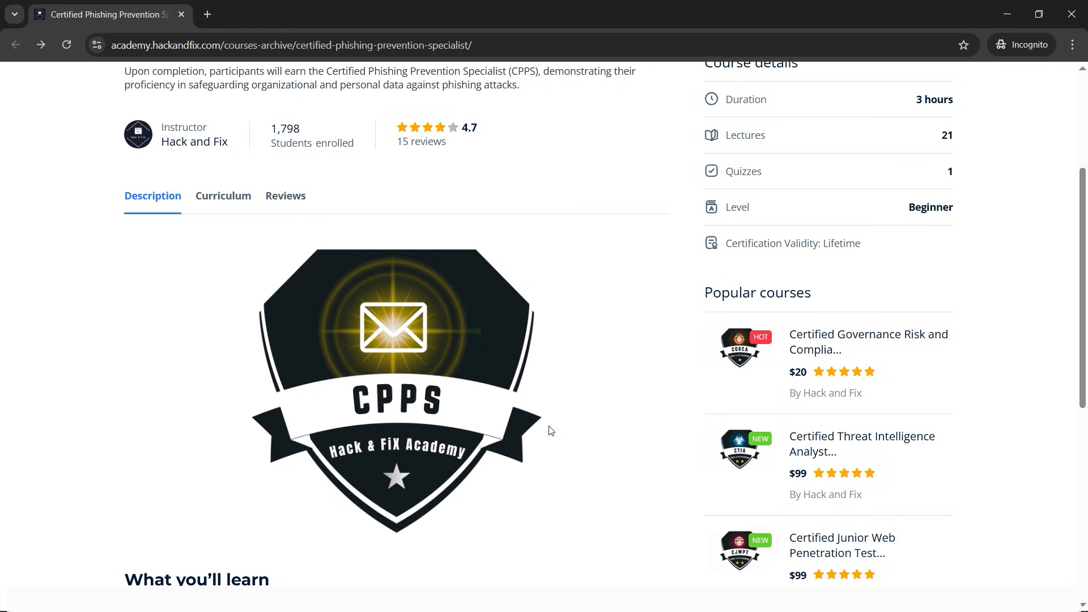
scroll("down", 3)
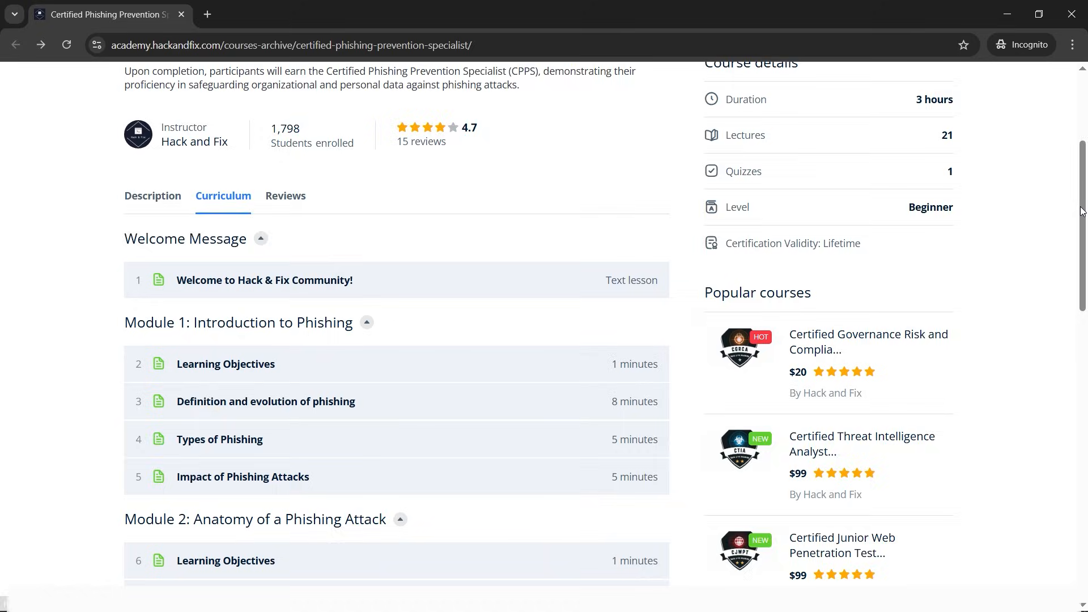
scroll("down", 3)
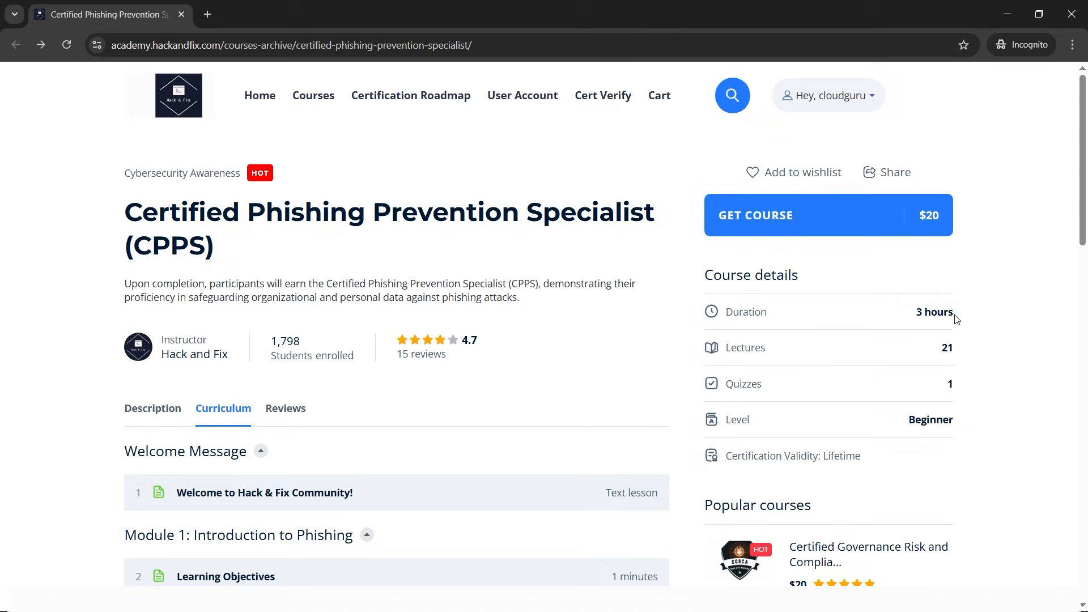
mouse_move(860, 280)
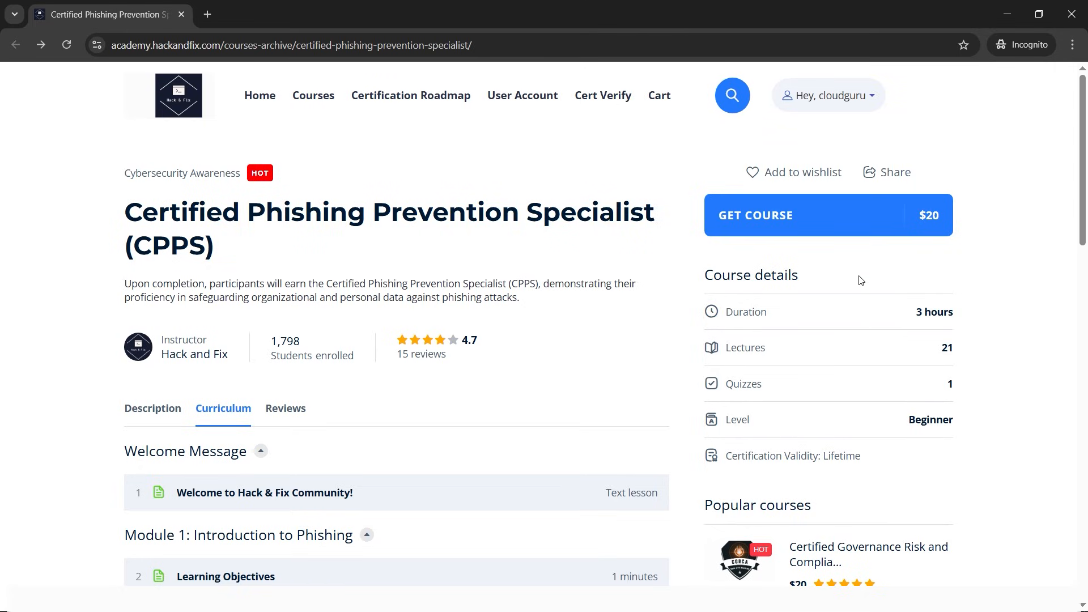
mouse_move(820, 233)
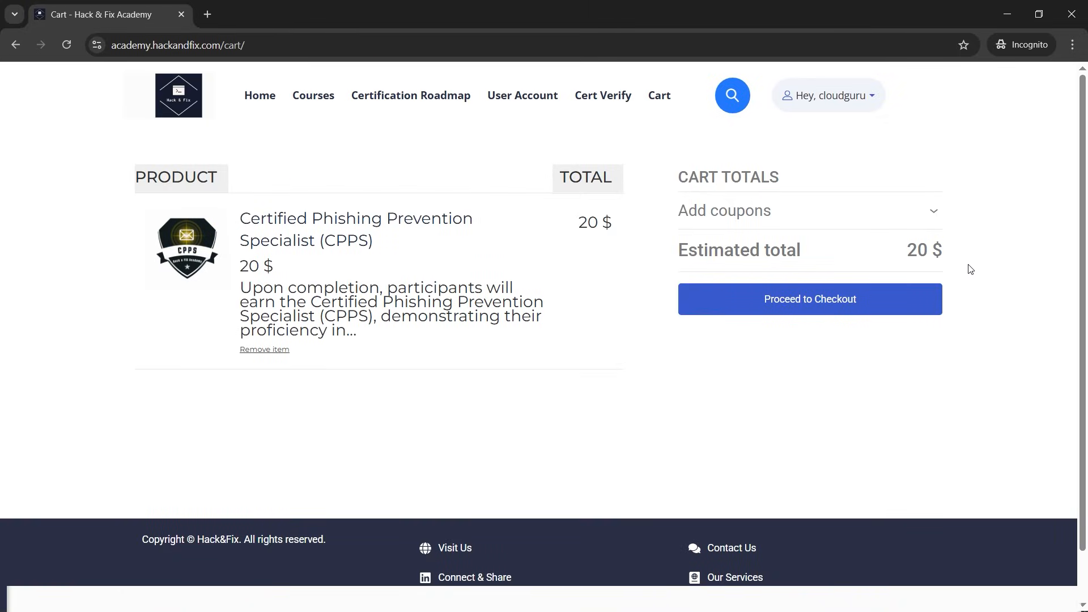
mouse_move(982, 267)
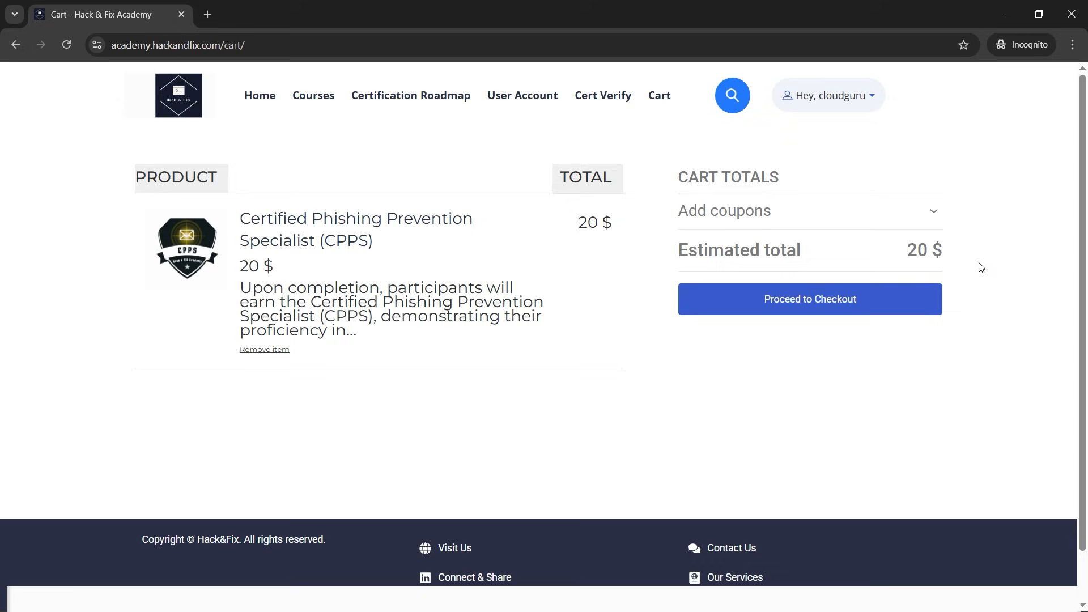
mouse_move(756, 370)
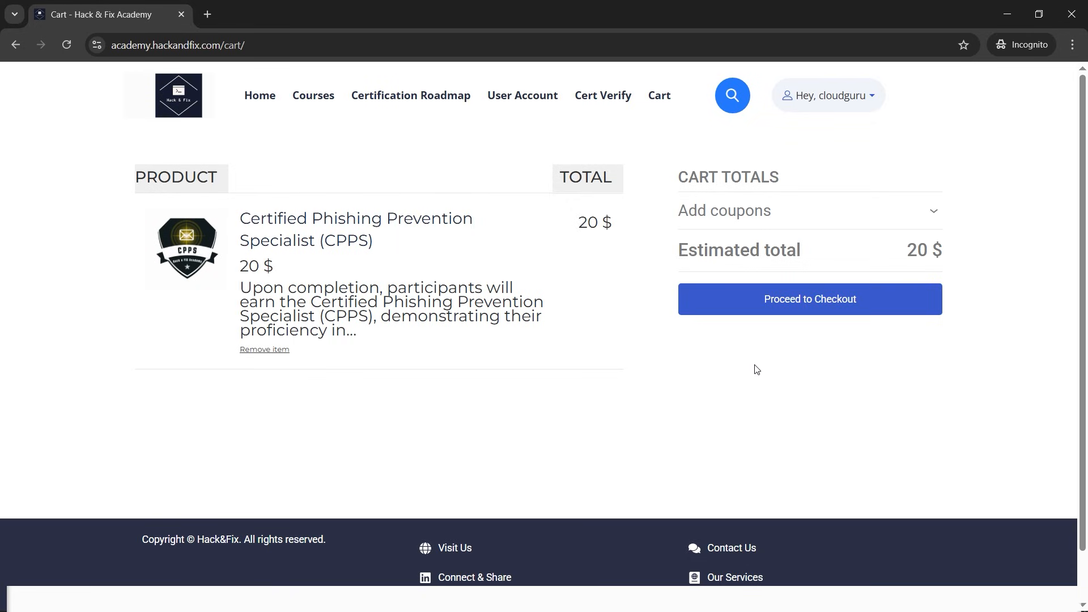
mouse_move(984, 264)
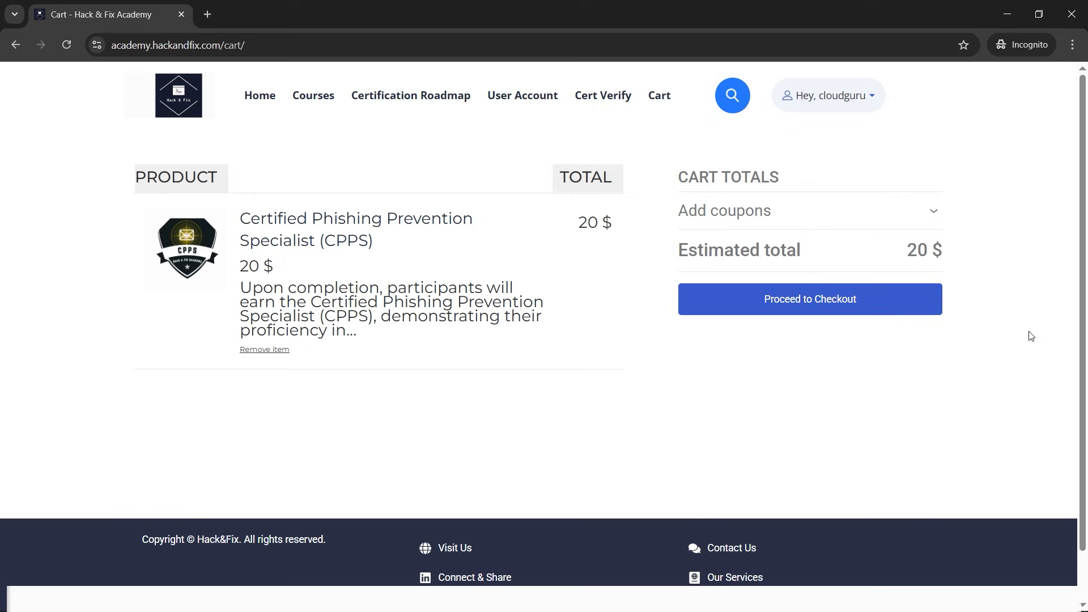
Enter coupon code phishing-100 and apply it, discounting 20 $ to an estimated total of 0 $.
left_click(724, 211)
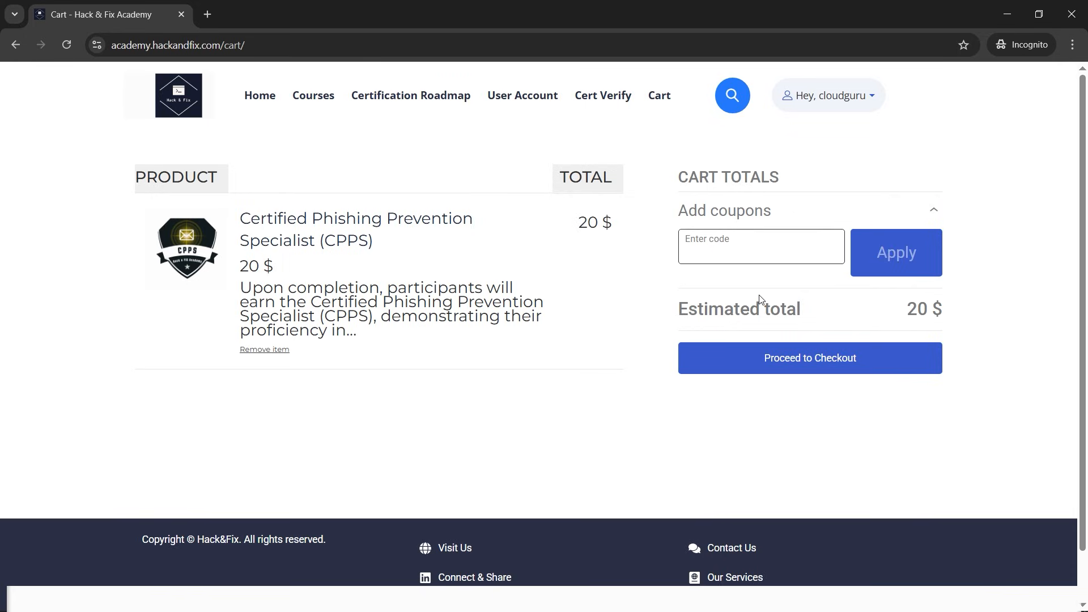
type("phishing-100")
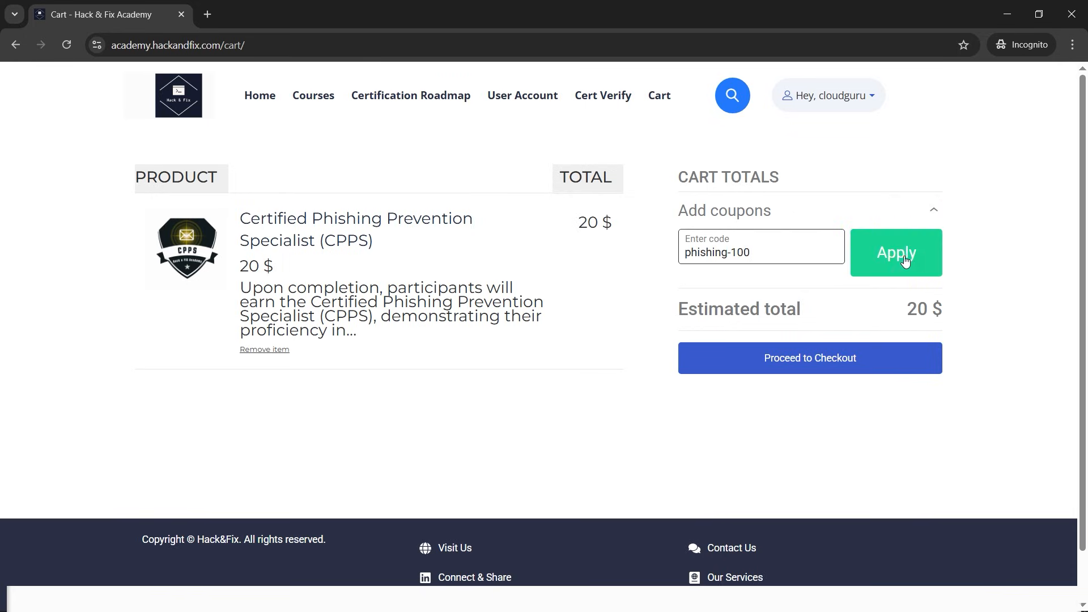
left_click(895, 252)
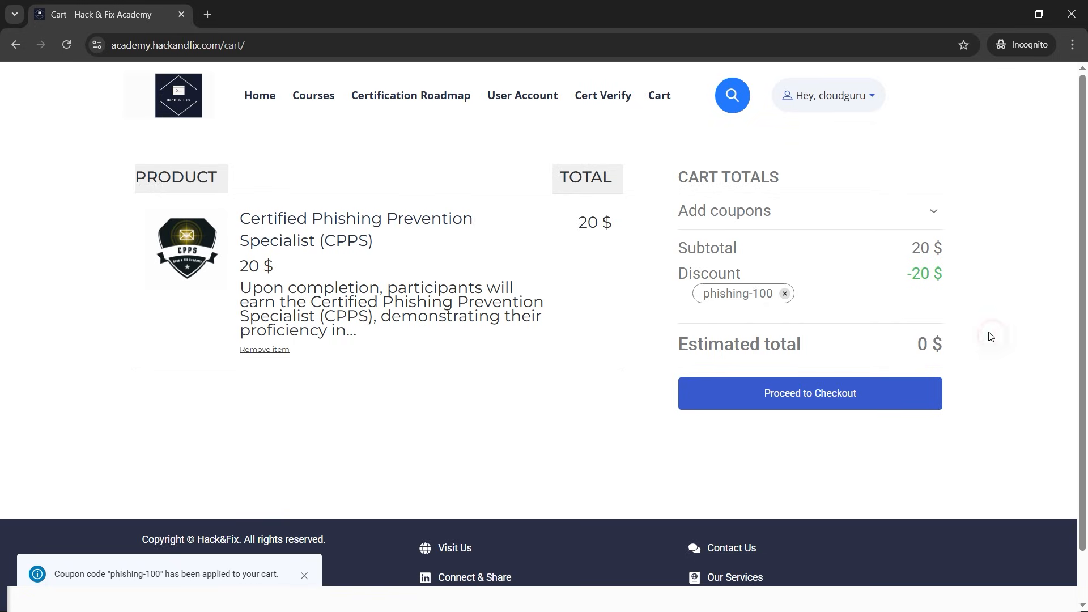
mouse_move(815, 406)
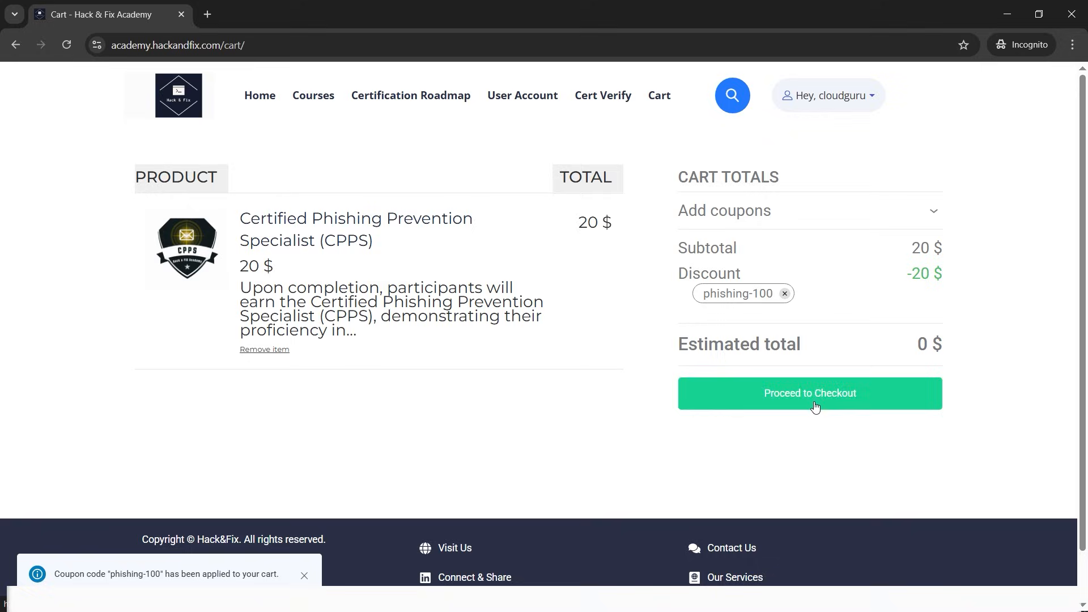
Proceed to checkout and place the CPPS order at a $0 total.
left_click(810, 394)
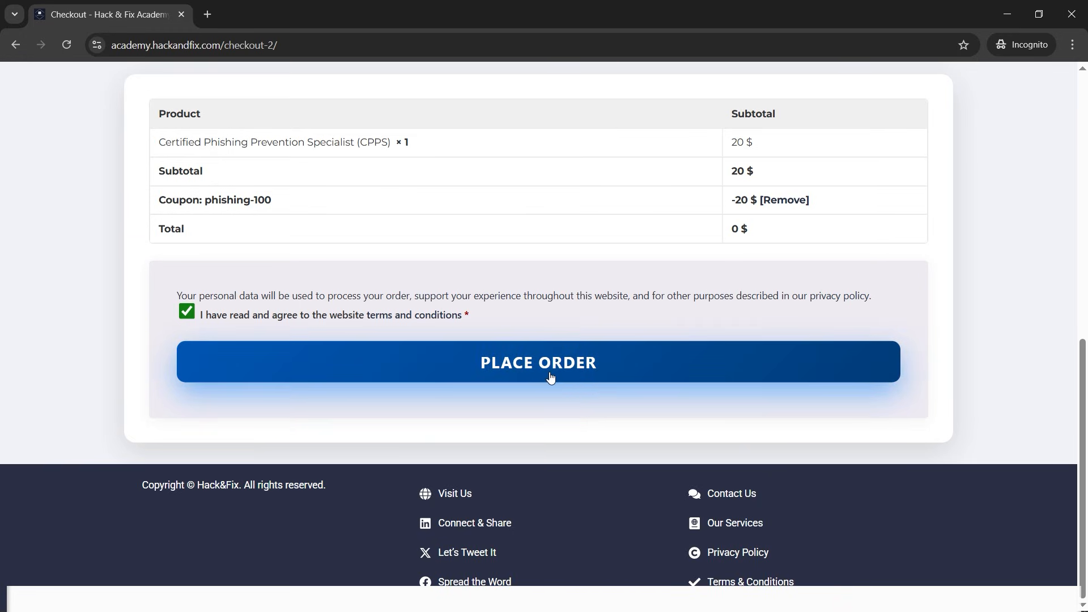
mouse_move(512, 371)
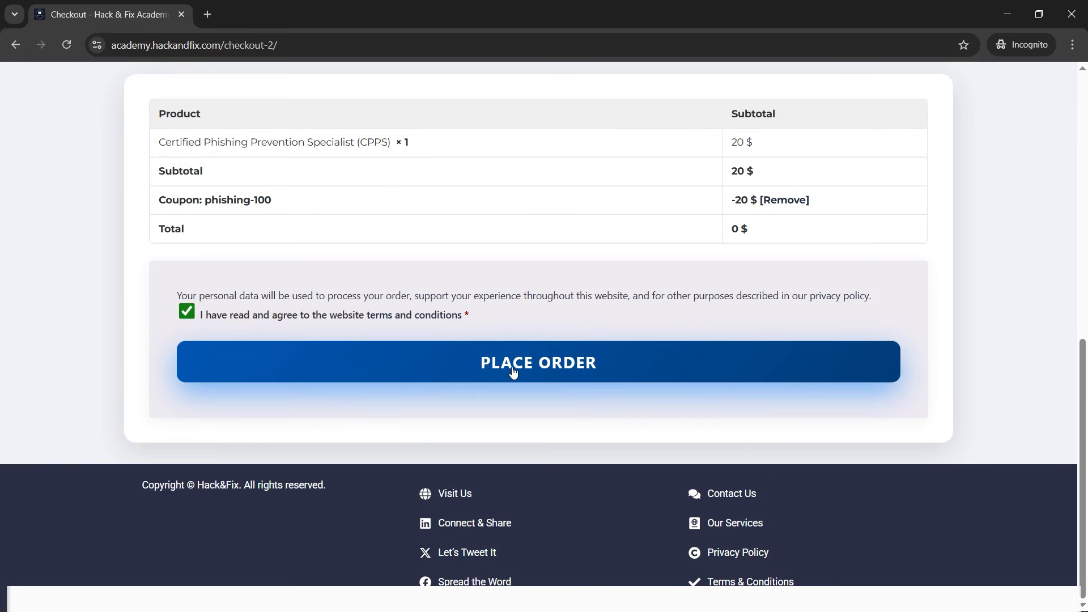
left_click(537, 362)
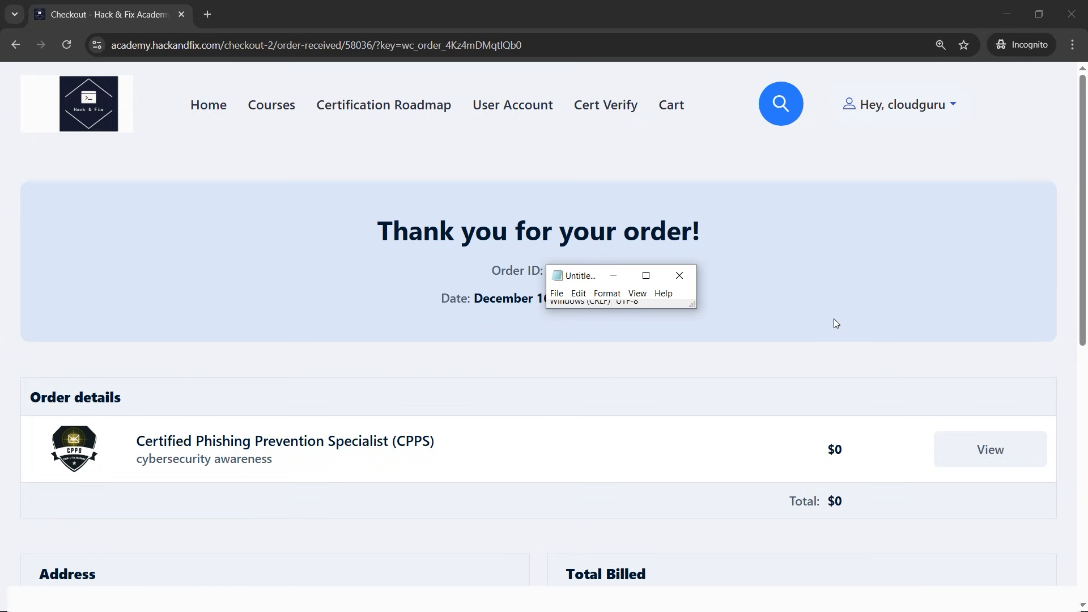
mouse_move(815, 534)
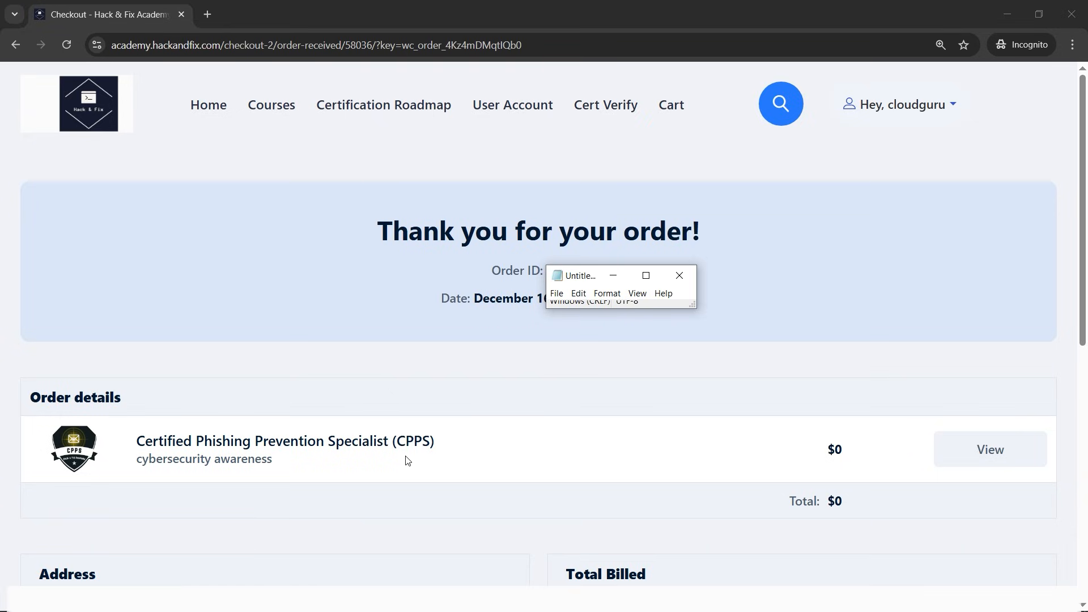
mouse_move(428, 466)
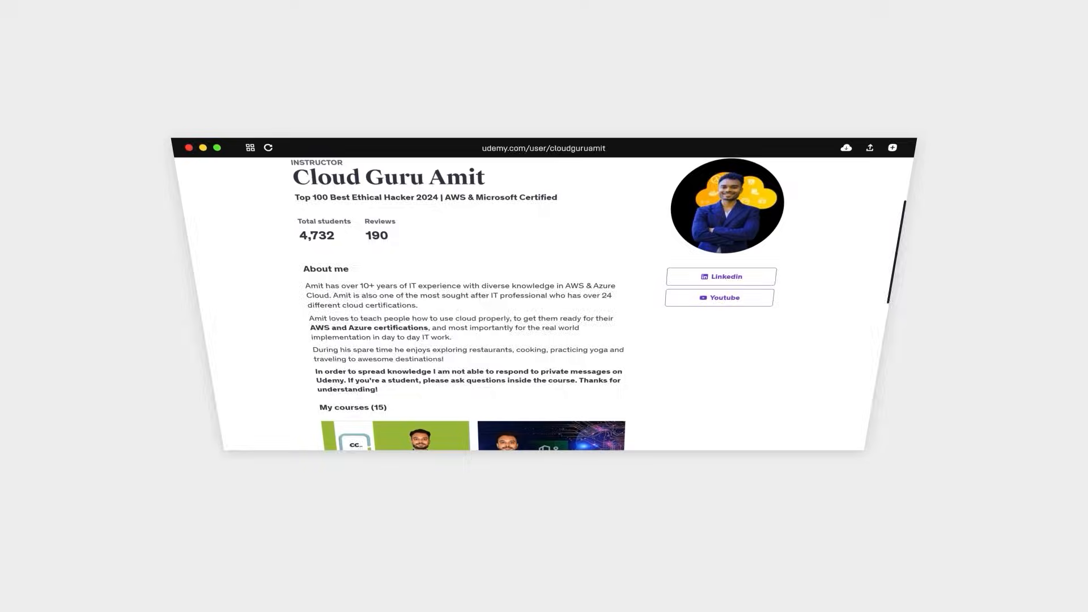
Scroll through the instructor's My courses section showing GitHub Foundations, Terraform Associate and ServiceNow courses at ₹519.
scroll("down", 3)
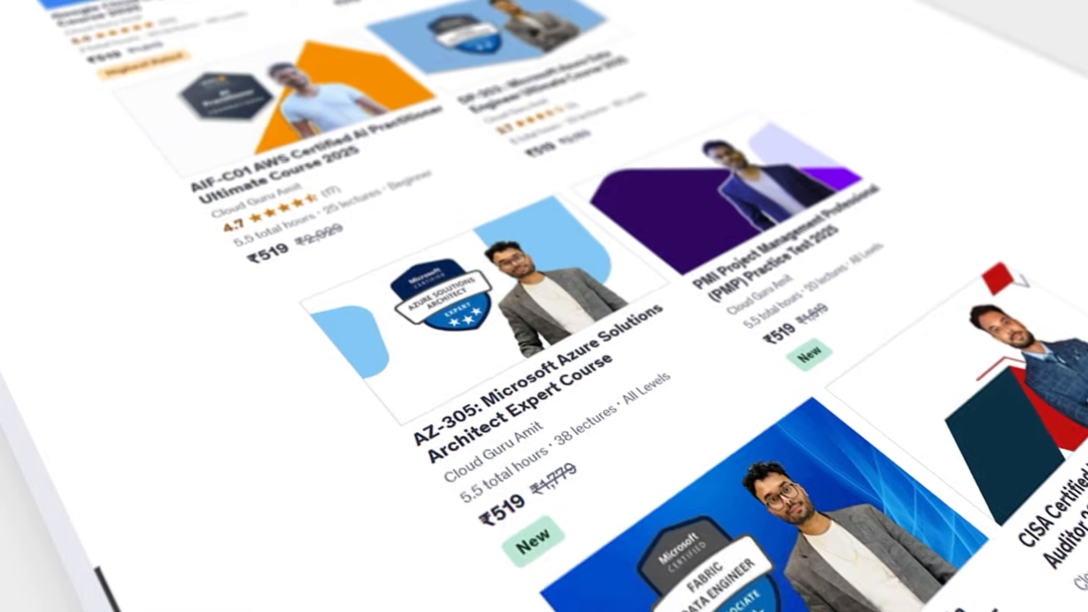
scroll("down", 3)
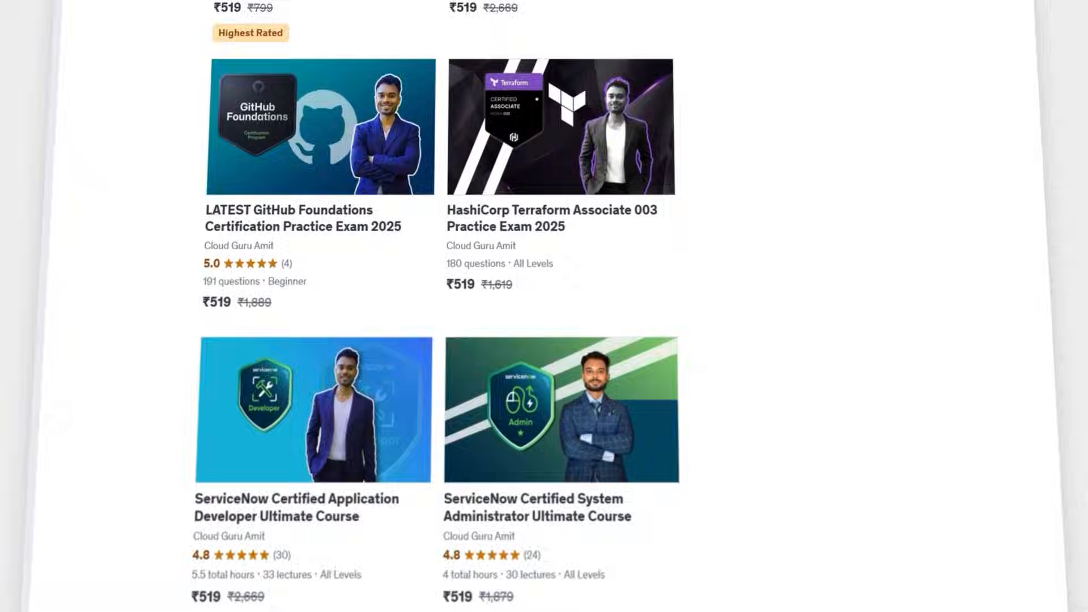